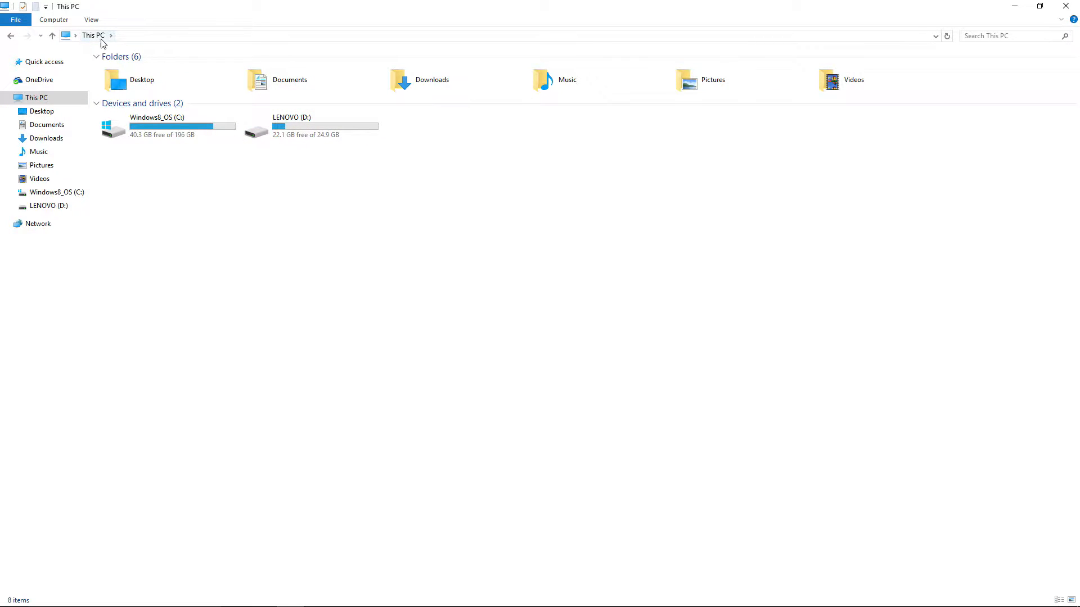
mouse_move(182, 126)
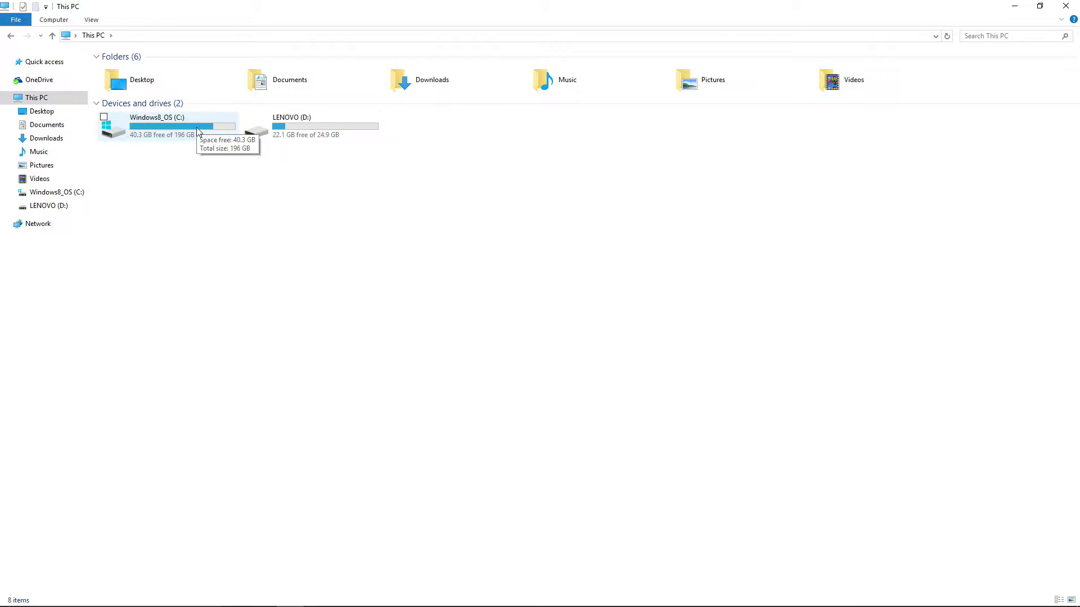
mouse_move(198, 143)
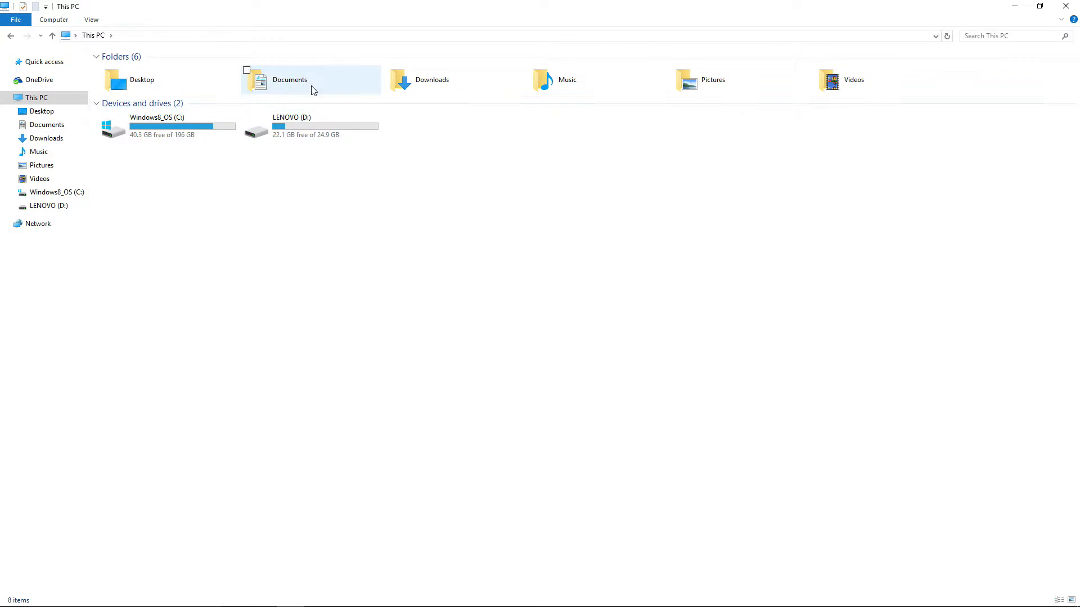
Step: Navigate Documents > My Games > Sid Meier's Civilization VI in File Explorer
double_click(290, 80)
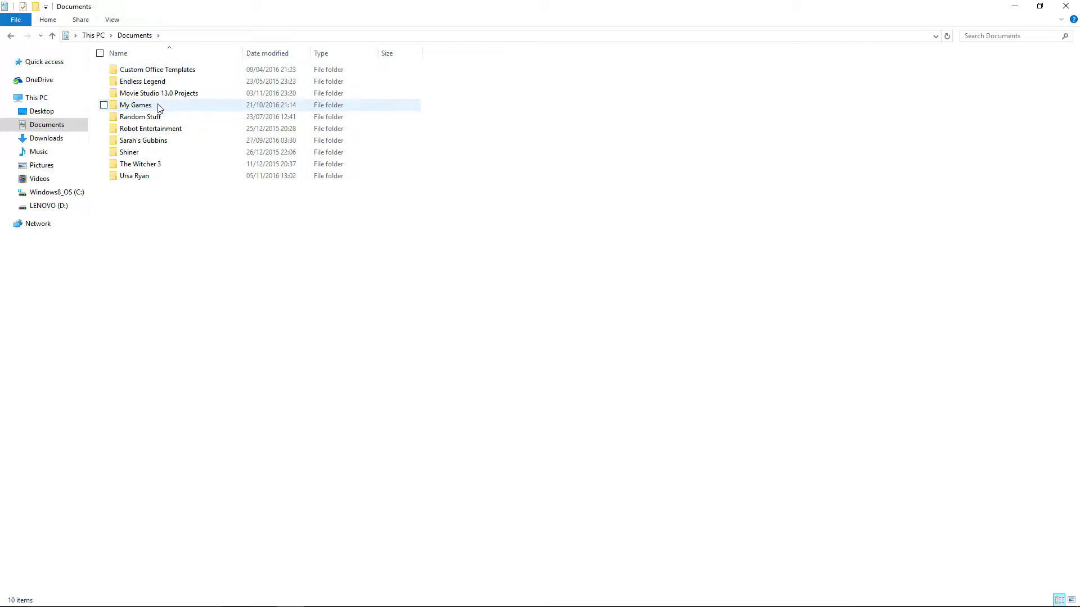
double_click(135, 104)
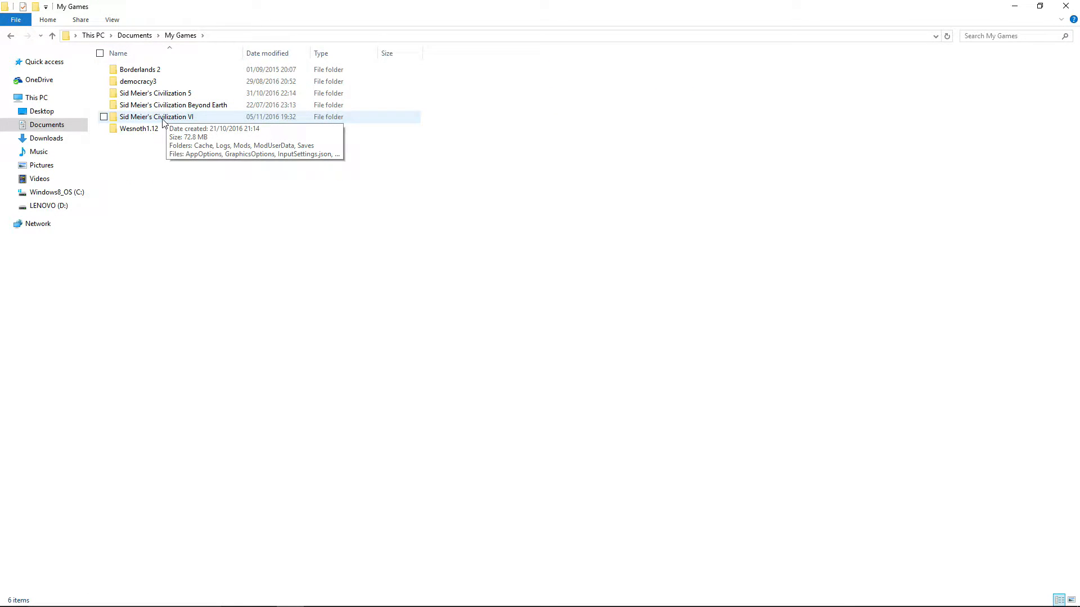
double_click(156, 116)
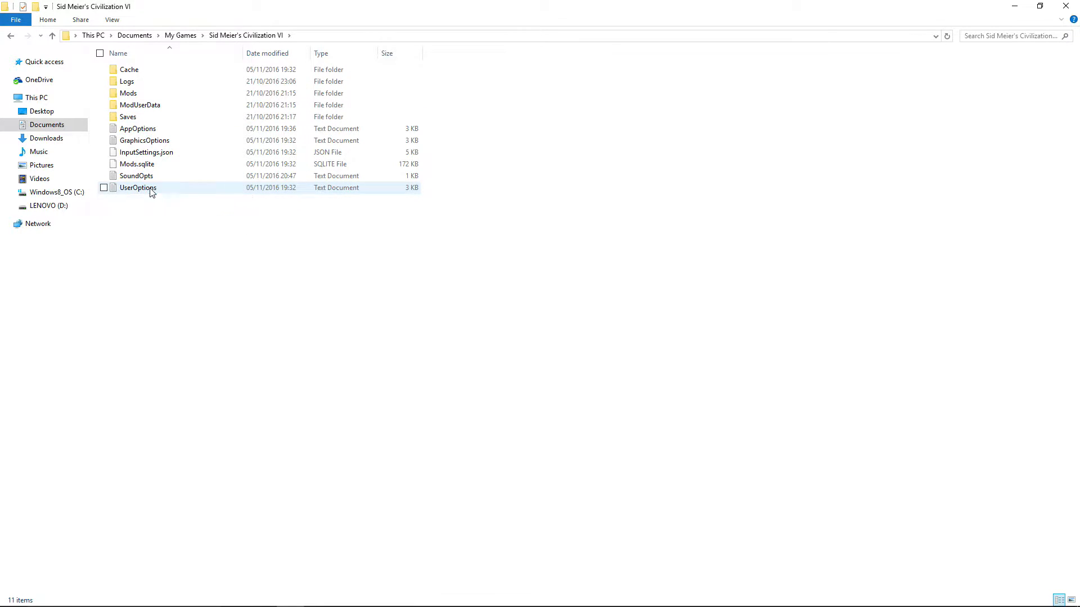
Step: Open UserOptions in Notepad and scroll through its gameplay, tutorial and multiplayer settings
double_click(138, 188)
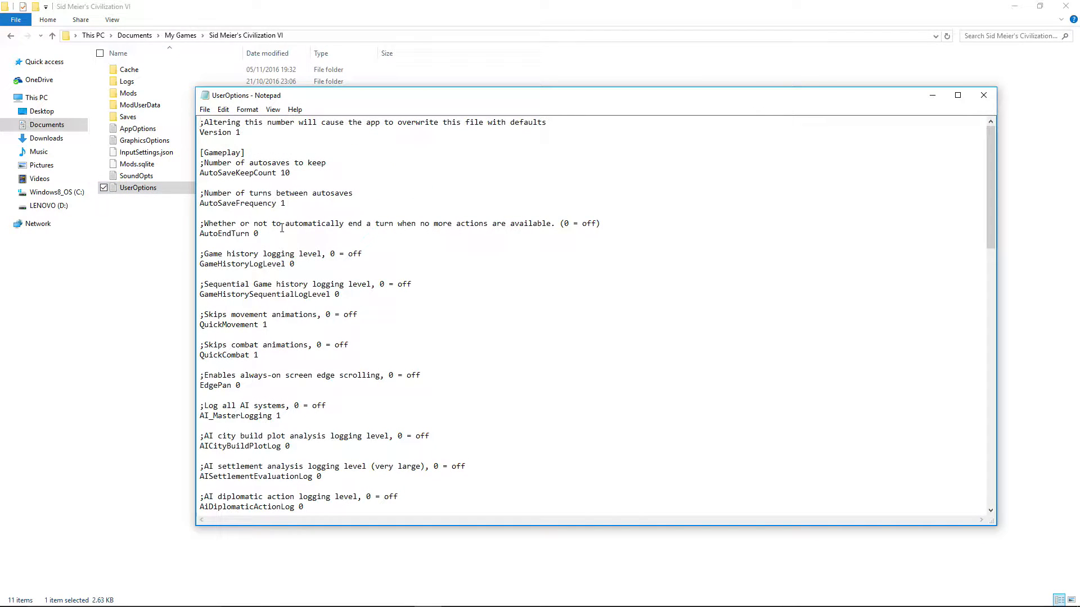
scroll(down, 3)
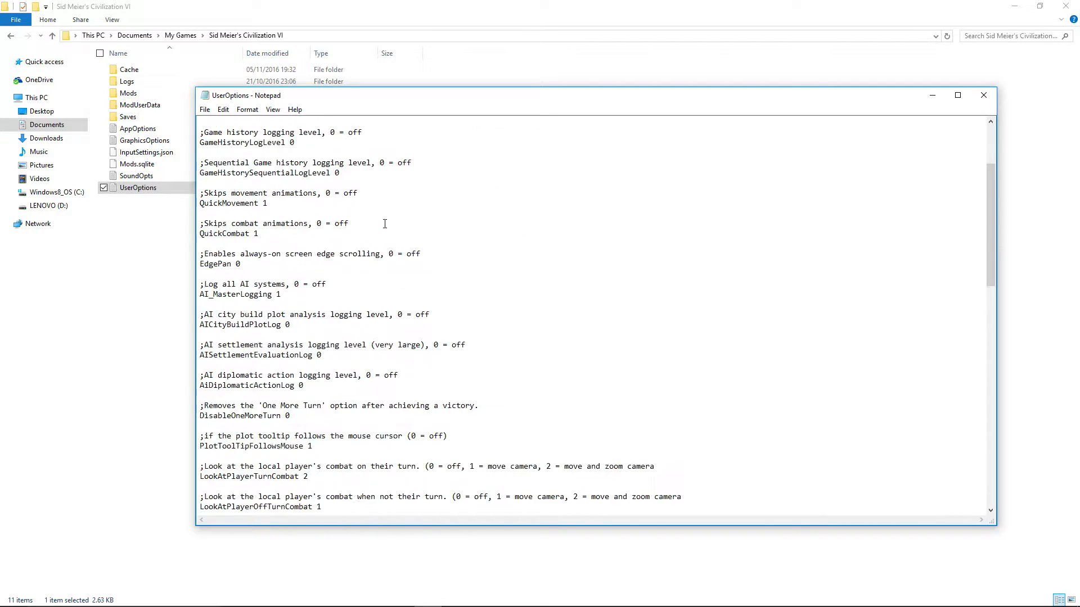
scroll(down, 3)
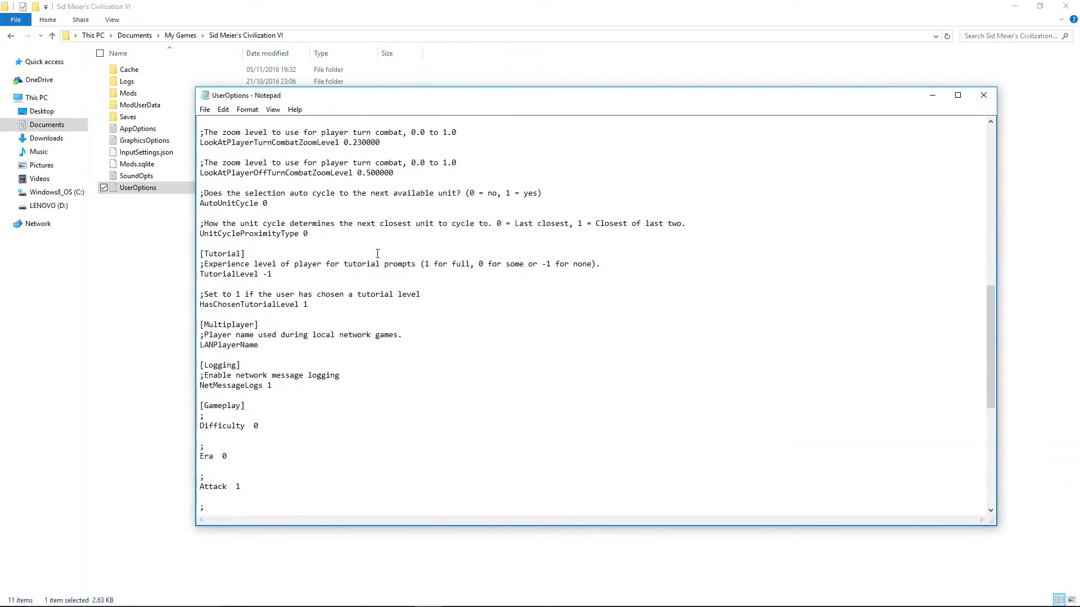
scroll(down, 3)
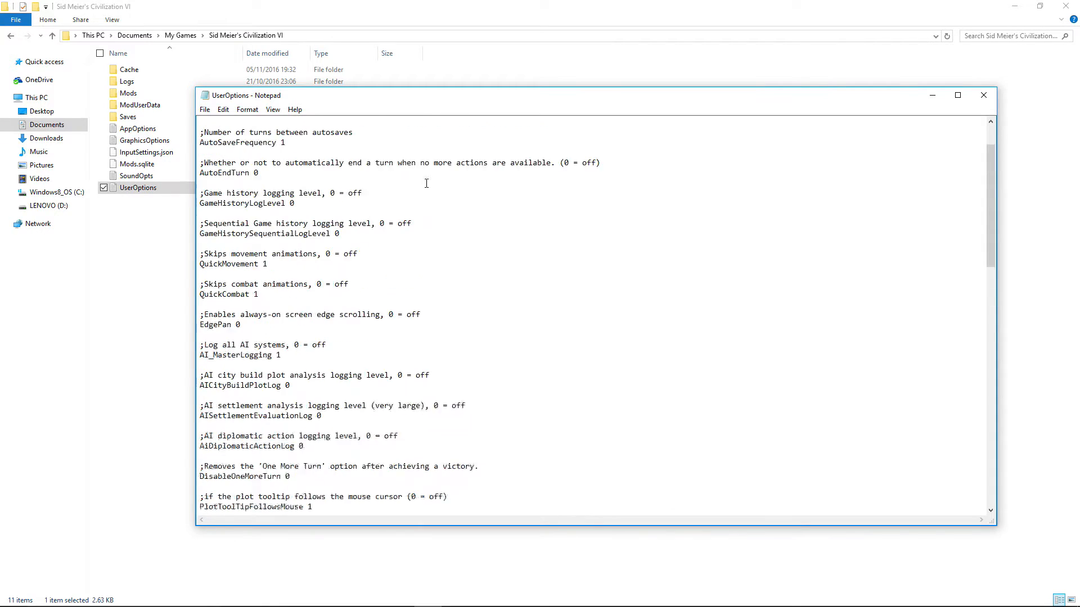
scroll(down, 3)
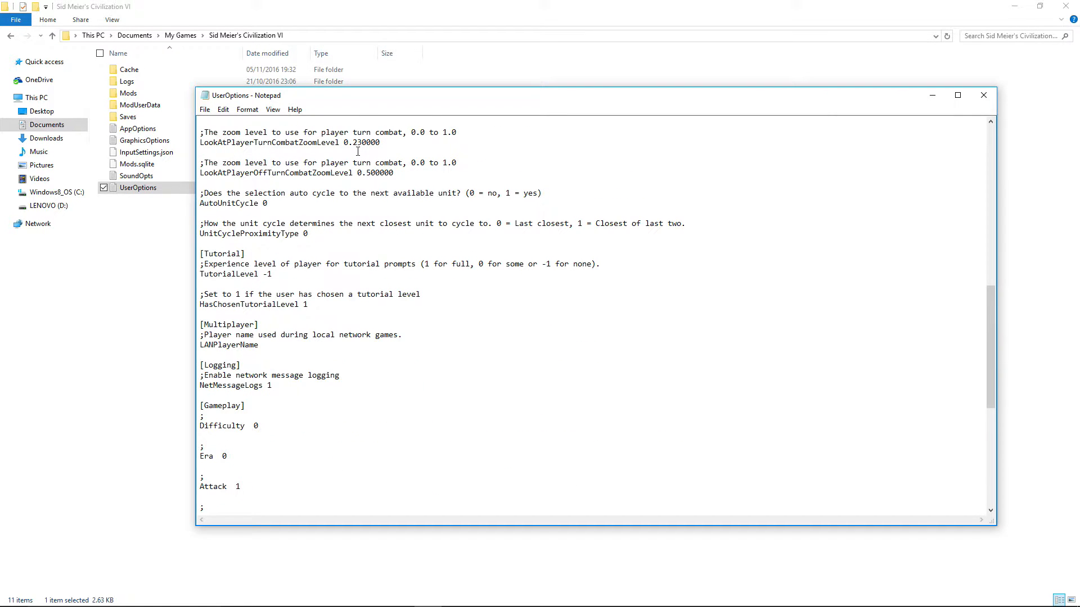
scroll(down, 3)
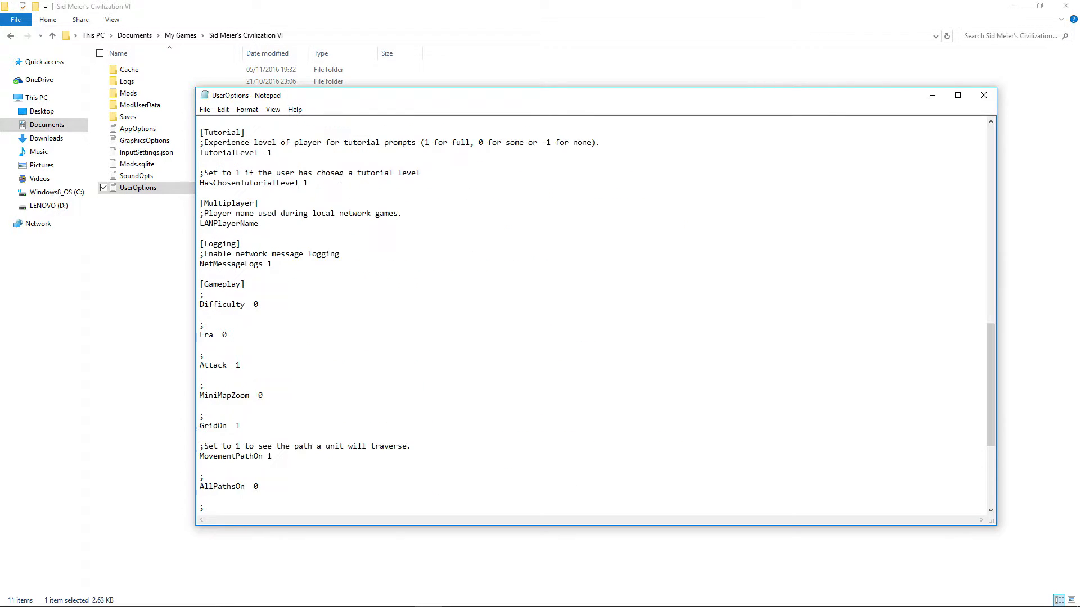
scroll(up, 3)
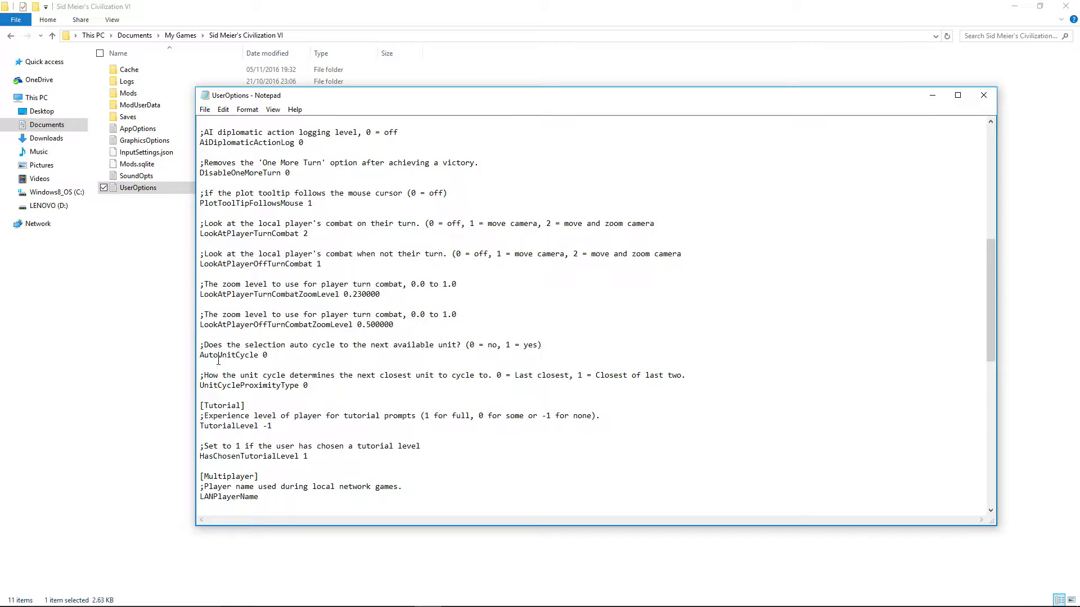
mouse_move(340, 346)
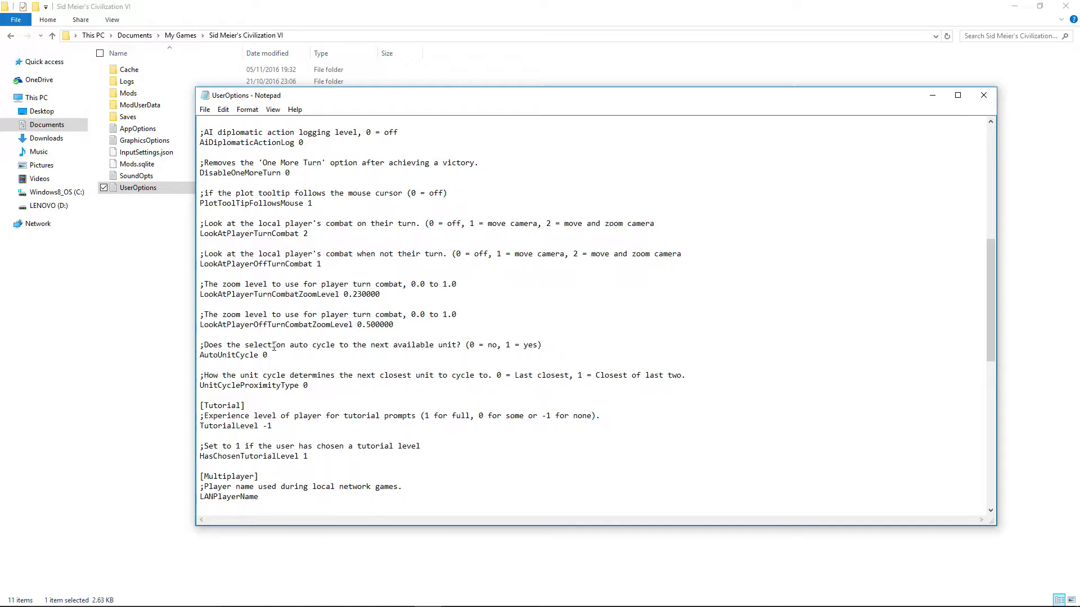
Step: Delete the AutoUnitCycle value so it can be re-entered as 0
click(270, 355)
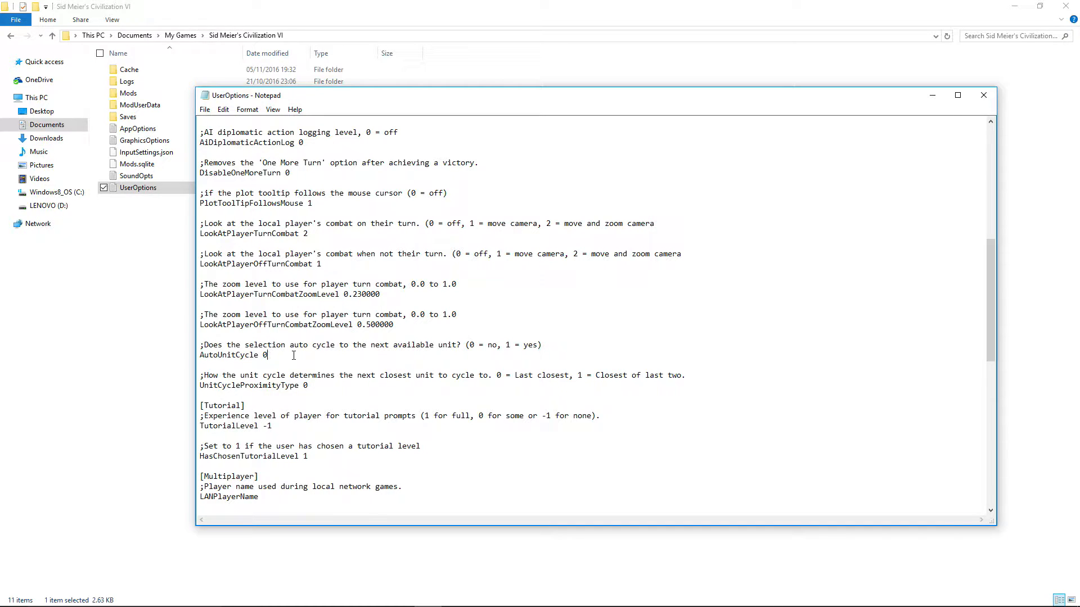
key(Backspace)
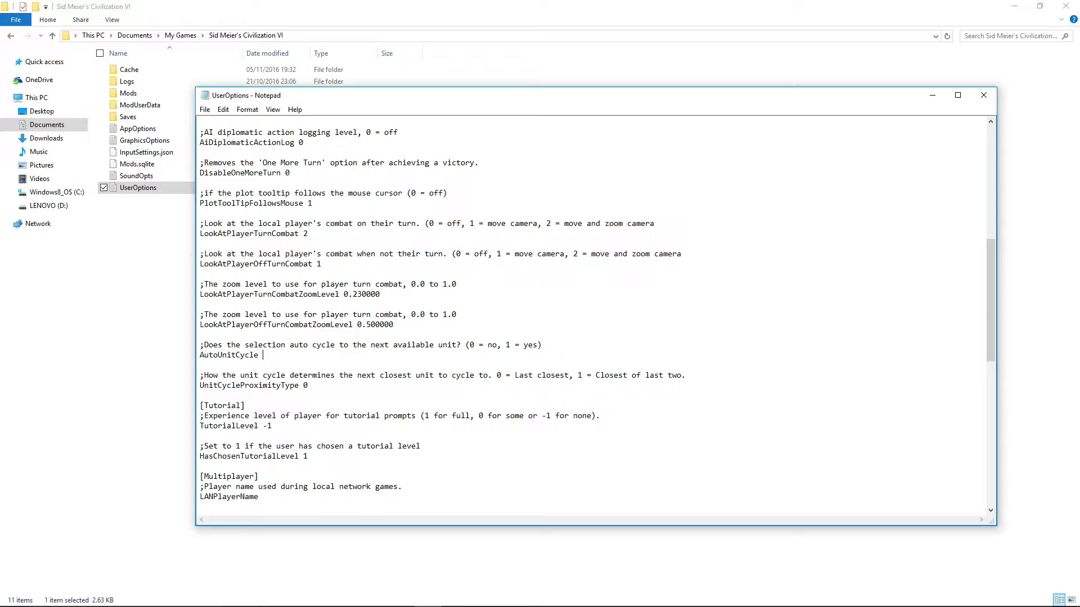
click(203, 110)
text( 0)
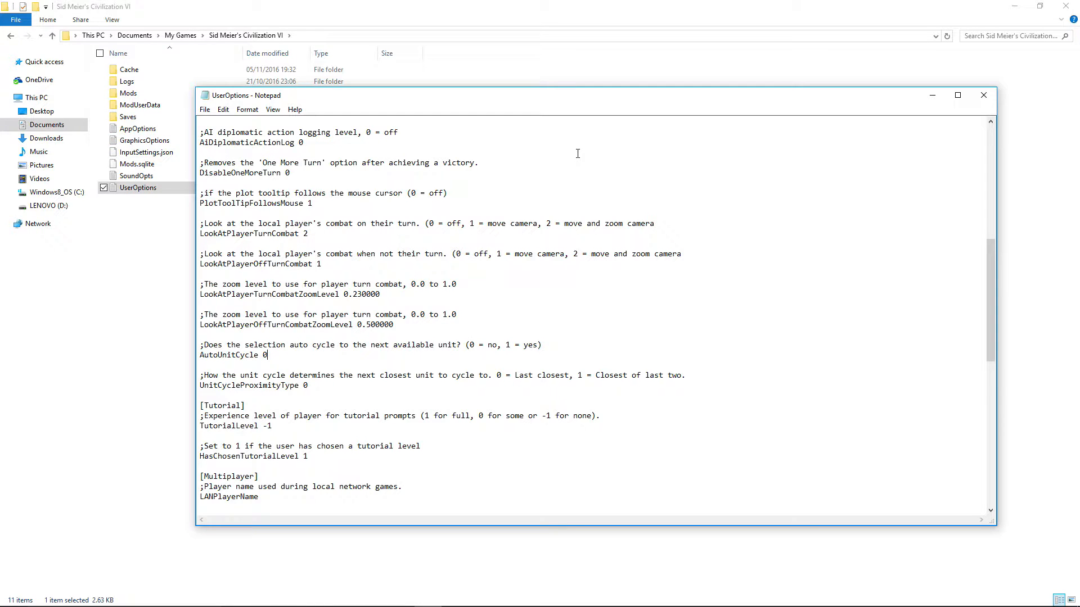
scroll(up, 3)
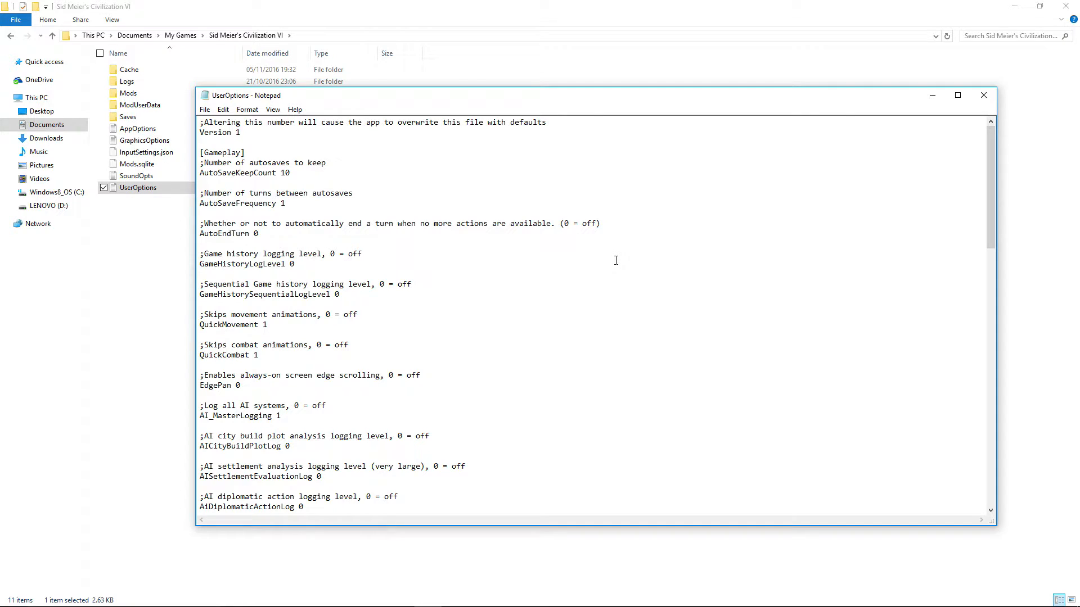
scroll(down, 3)
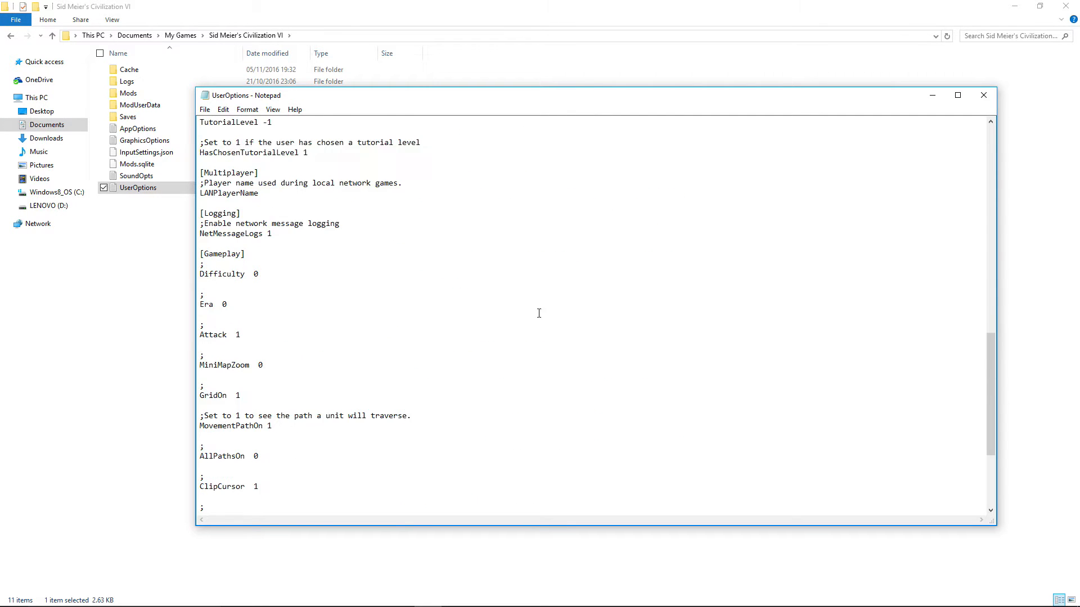
scroll(down, 3)
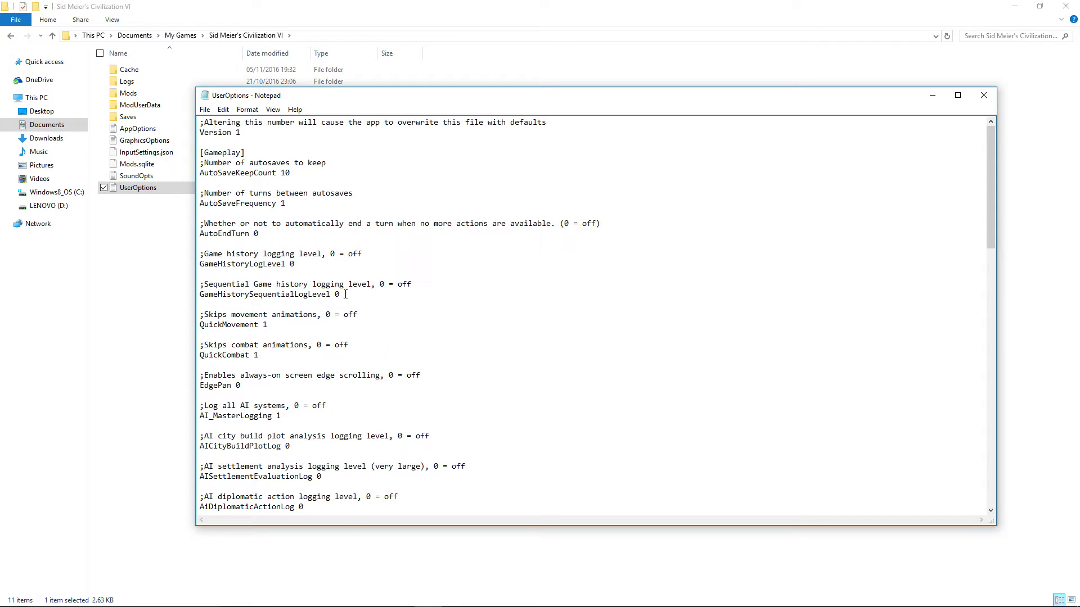
mouse_move(276, 313)
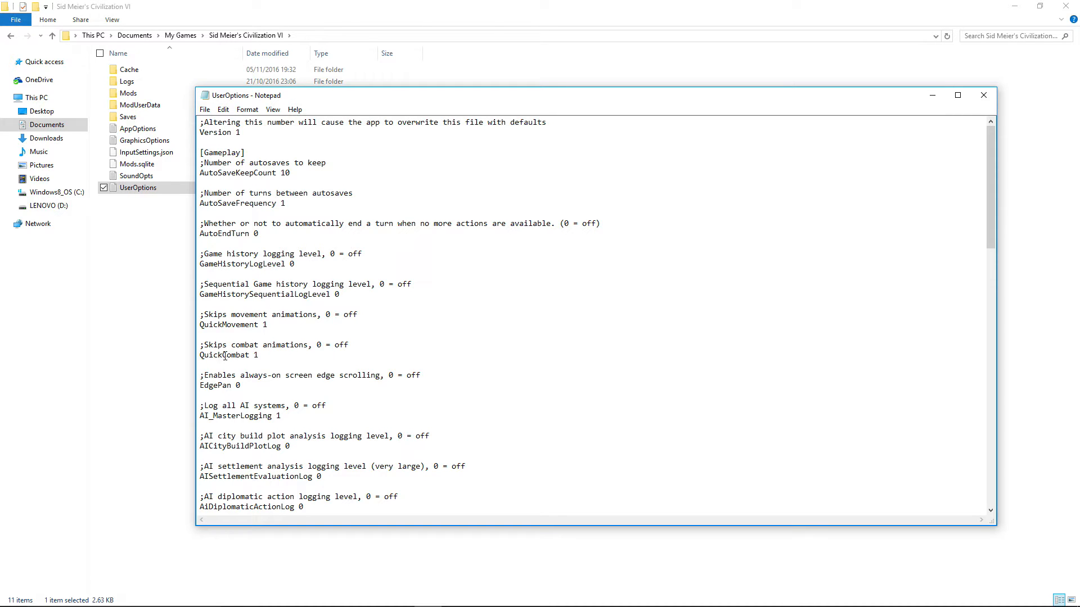
scroll(down, 3)
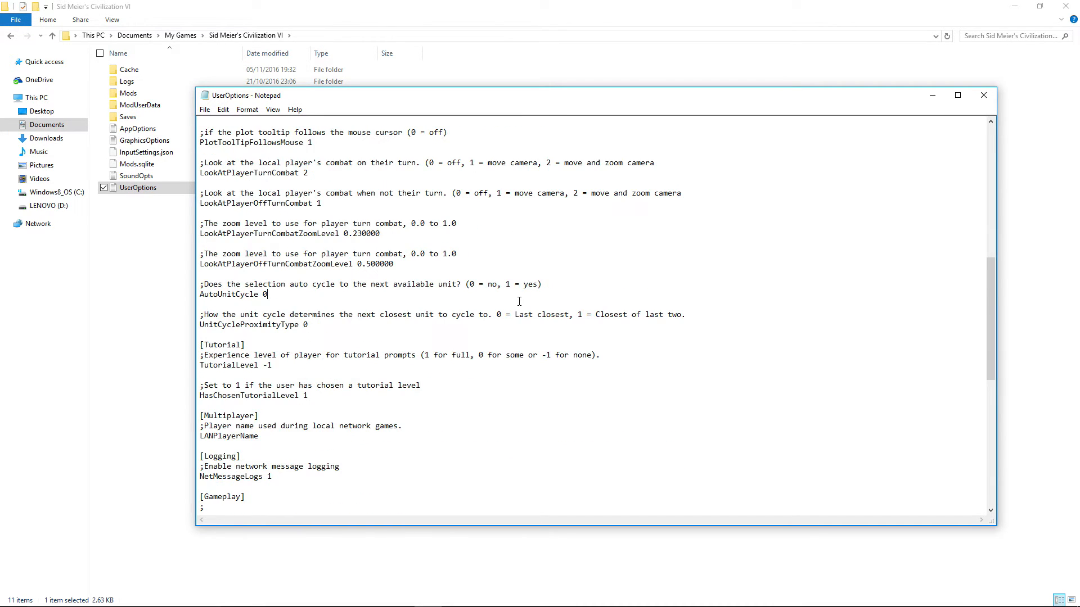
scroll(down, 3)
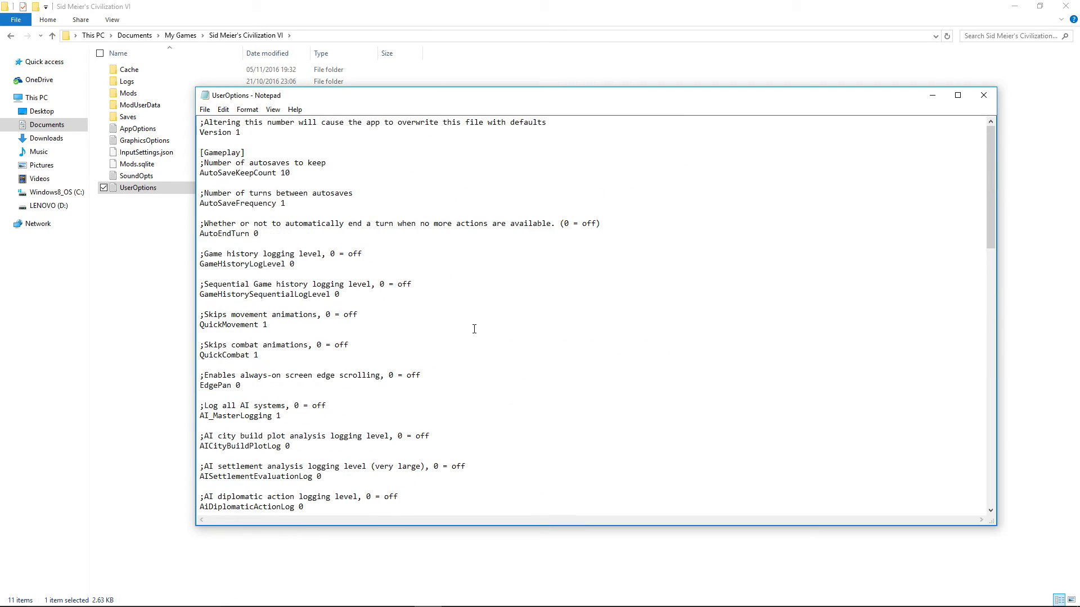
scroll(down, 3)
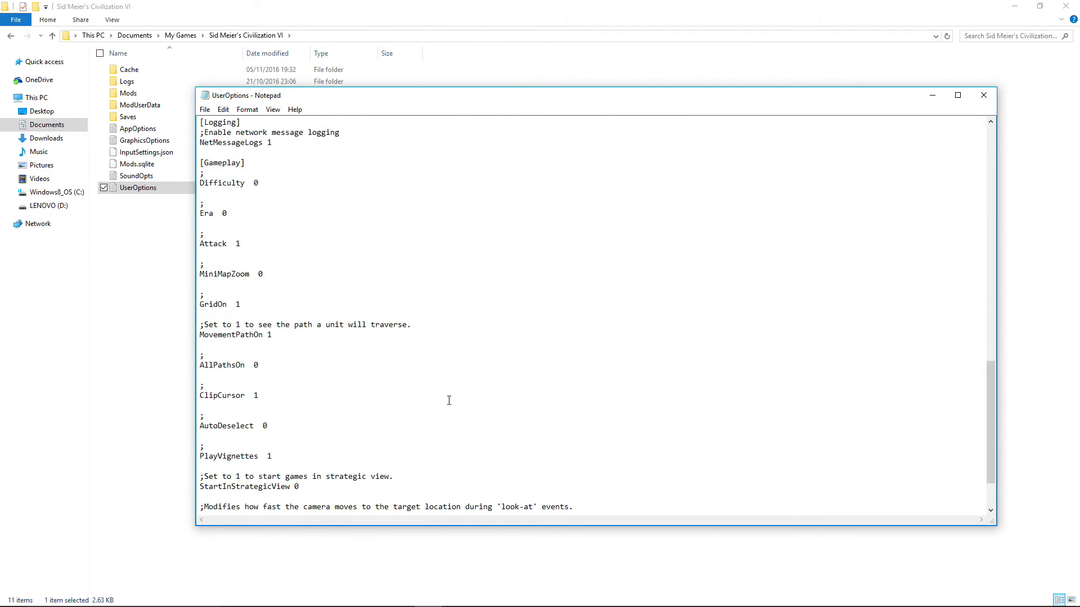
scroll(down, 3)
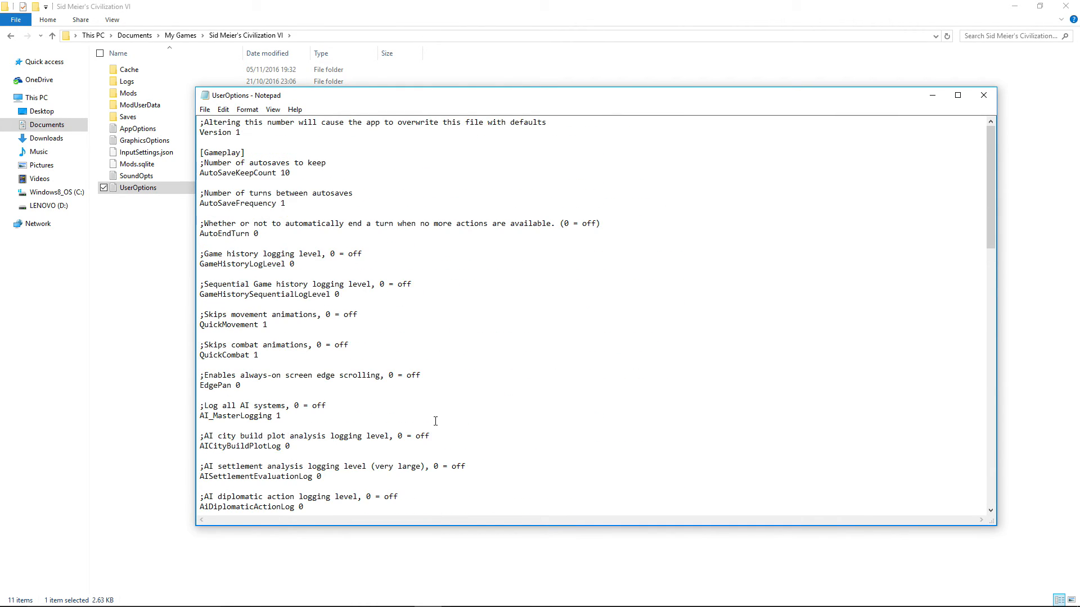